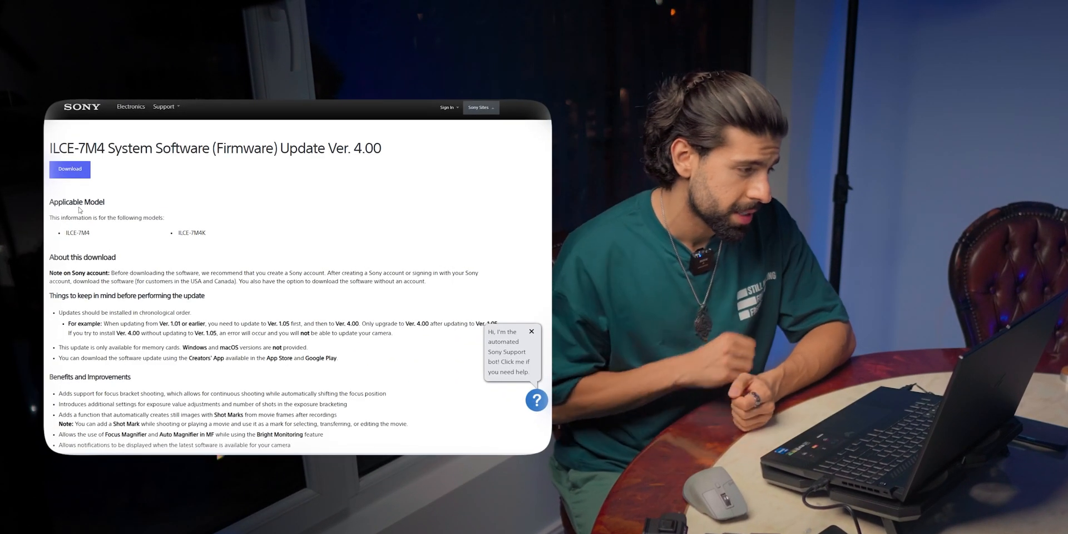
# - Scroll the ILCE-7M4 firmware Ver. 4.00 page through its File Info and Preparation sections
pyautogui.scroll(-3)
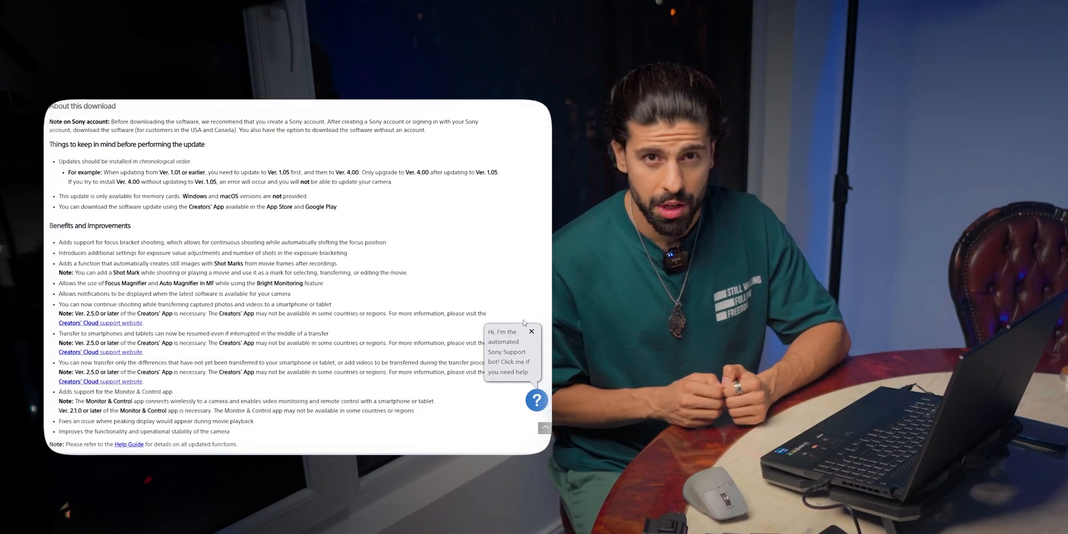
pyautogui.scroll(-3)
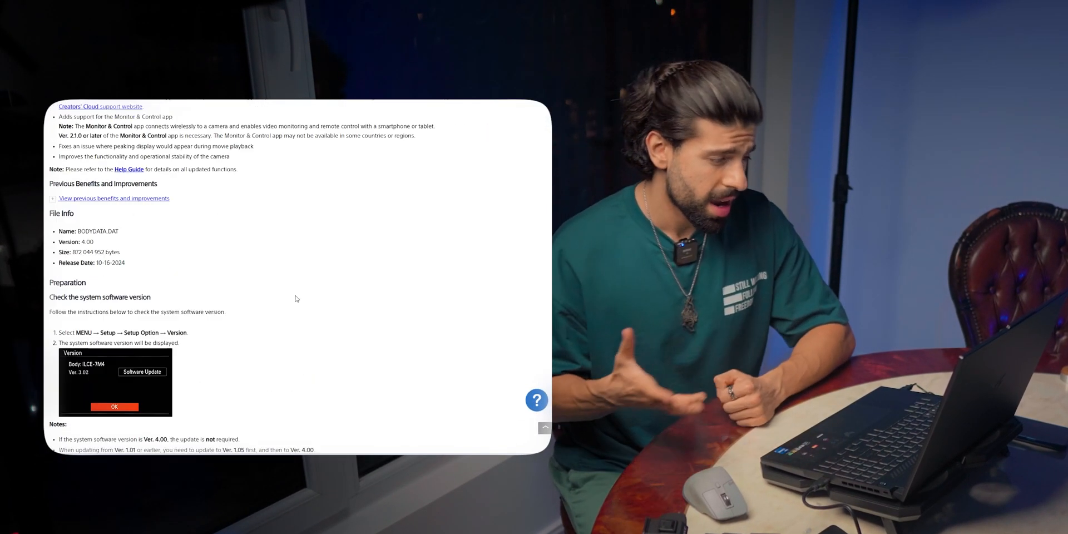
pyautogui.scroll(3)
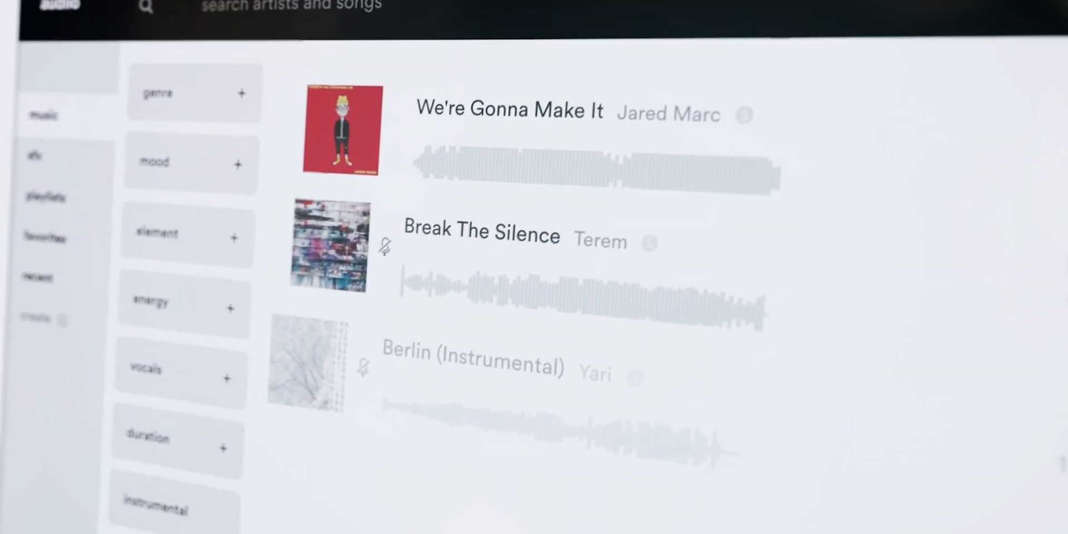
# - Expand the mood filter list in the music section
pyautogui.scroll(-3)
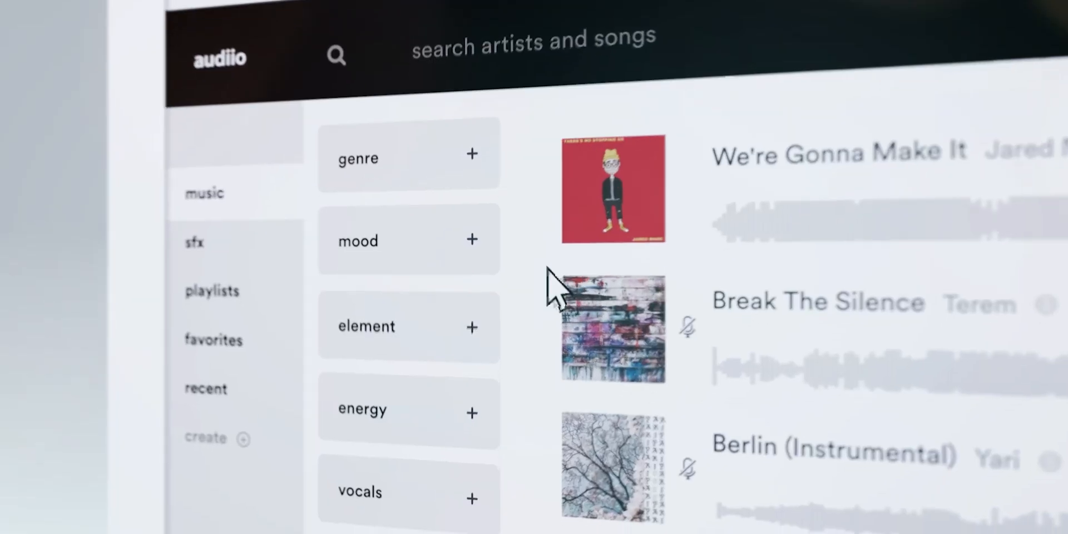
pyautogui.click(409, 240)
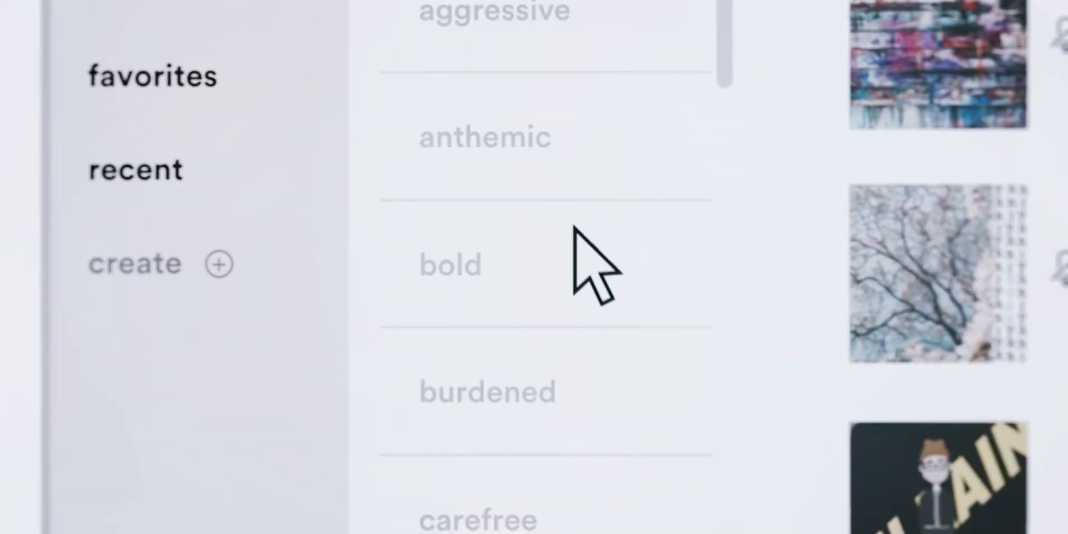
pyautogui.click(449, 265)
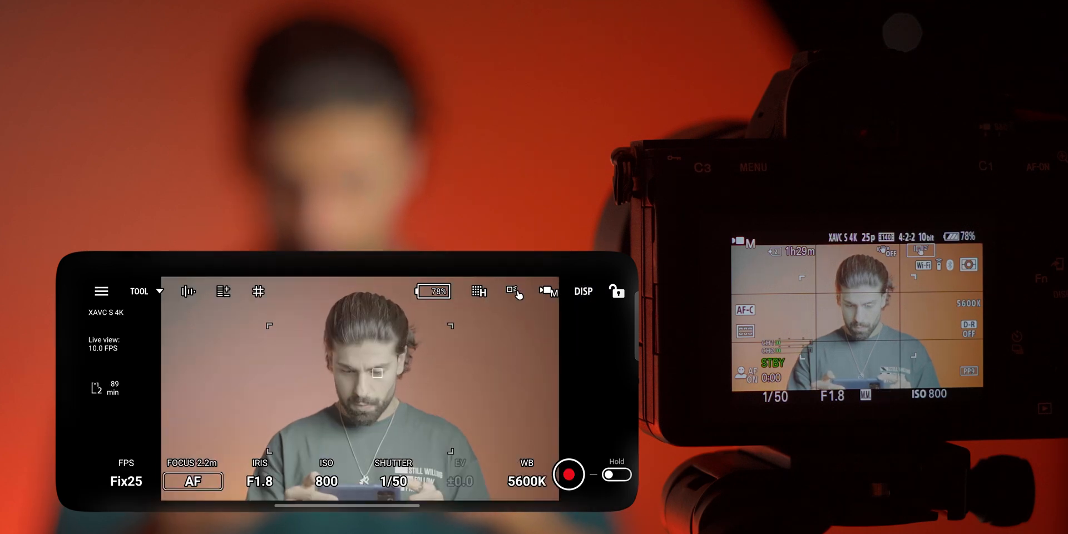
pyautogui.click(549, 291)
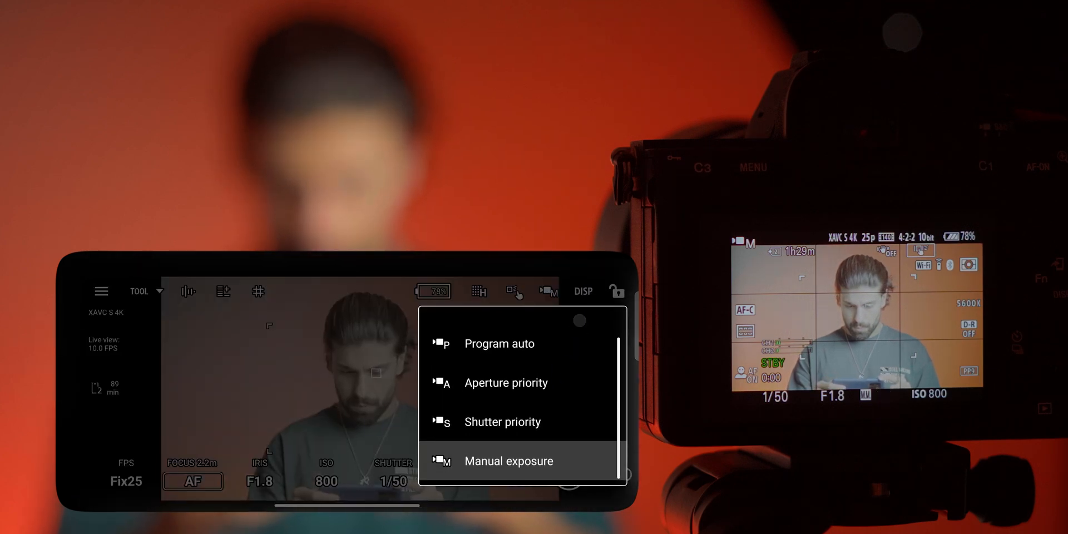
pyautogui.click(515, 291)
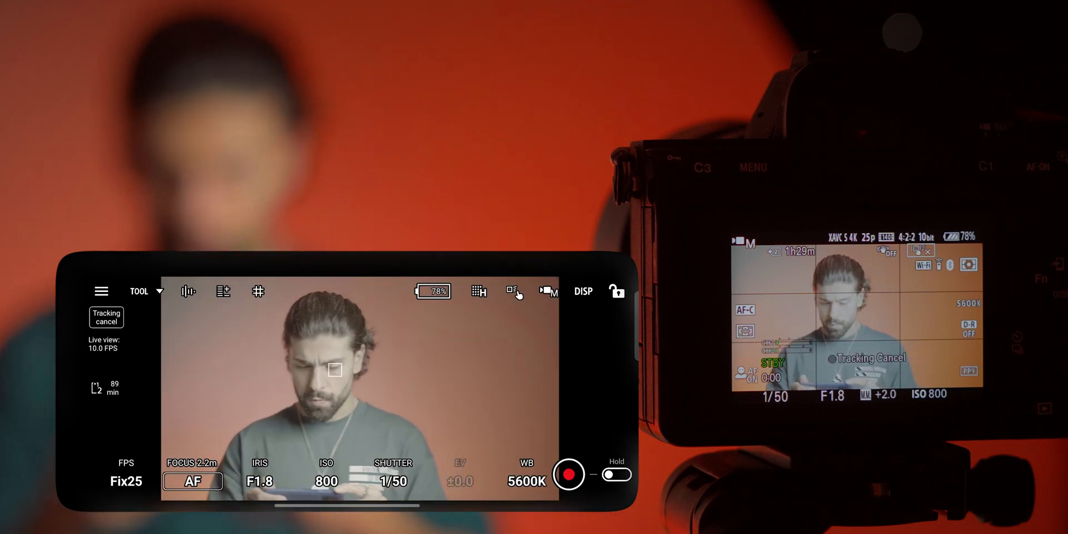
pyautogui.click(512, 291)
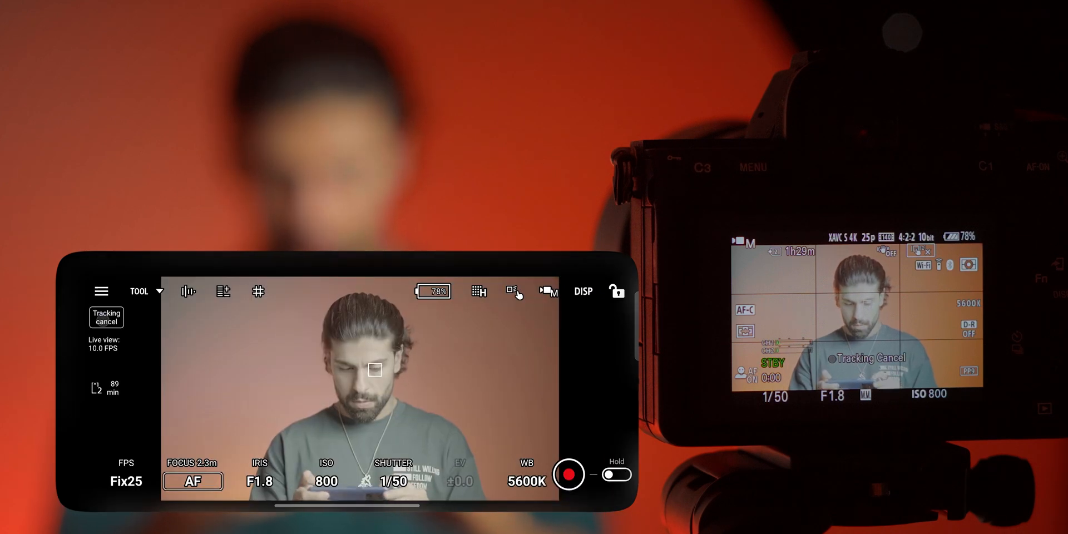
pyautogui.click(478, 291)
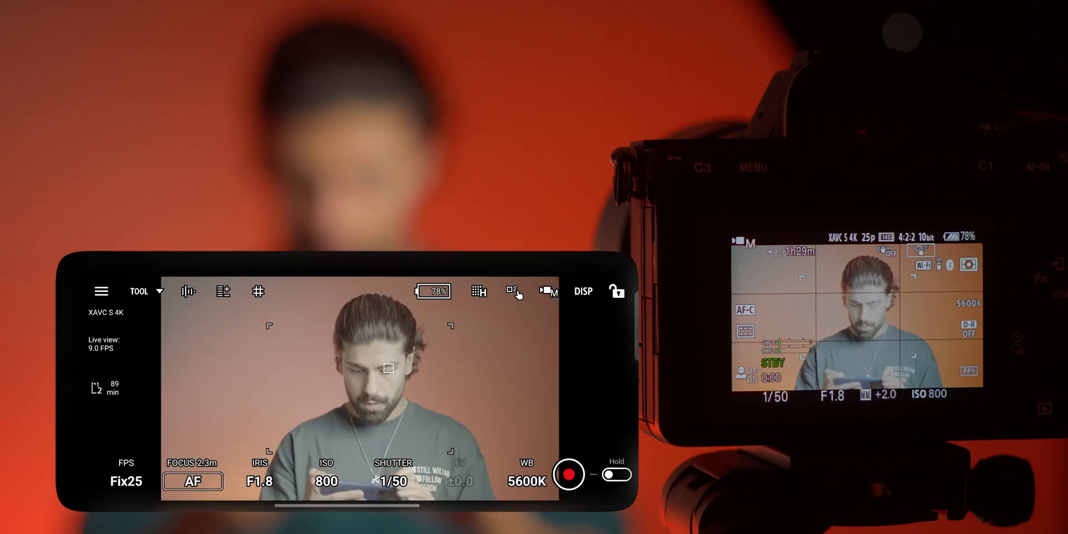
pyautogui.click(223, 292)
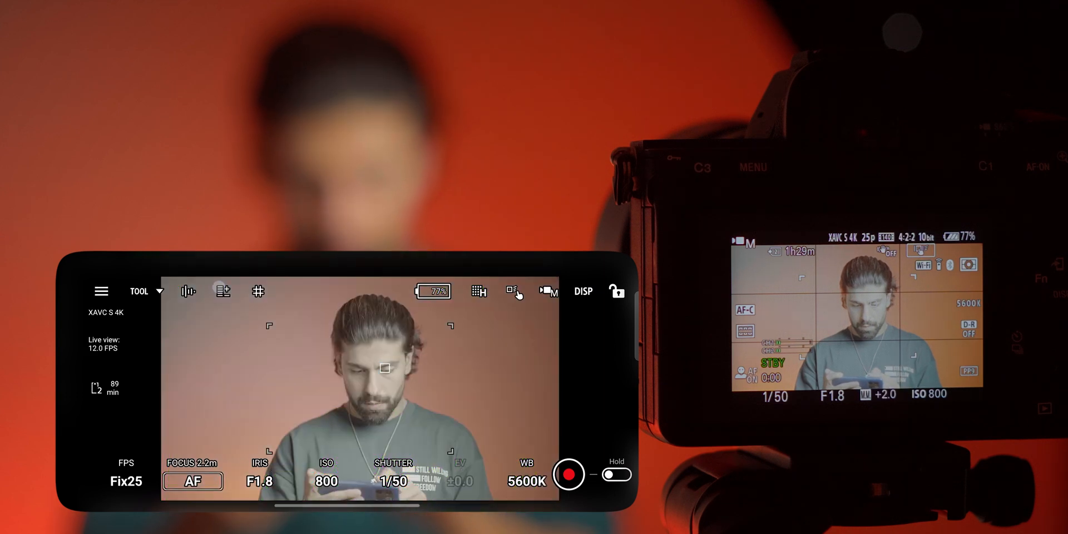
pyautogui.click(188, 291)
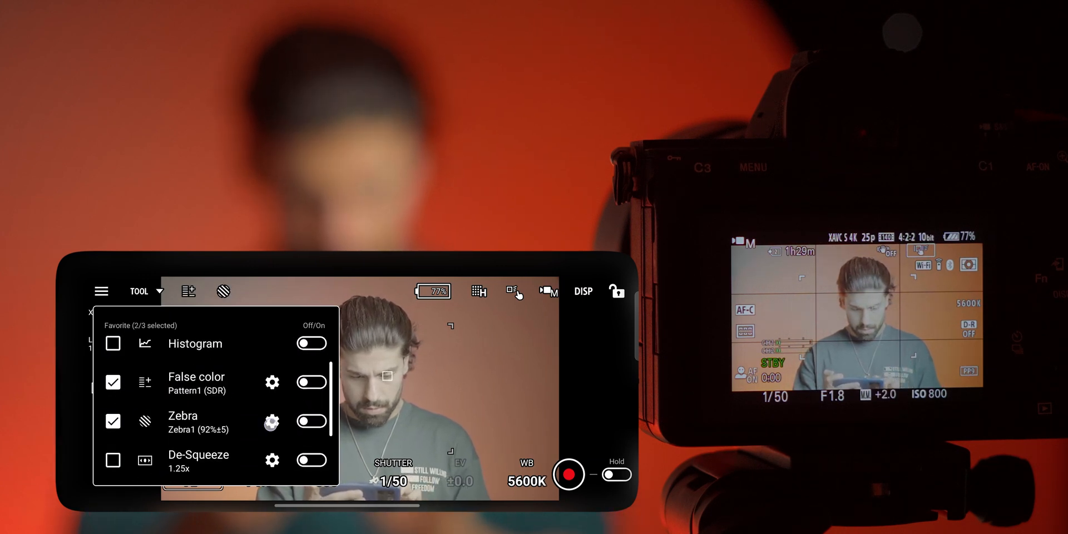
# - Raise the zebra level to about 93% and turn on the zebra exposure overlay
pyautogui.click(272, 422)
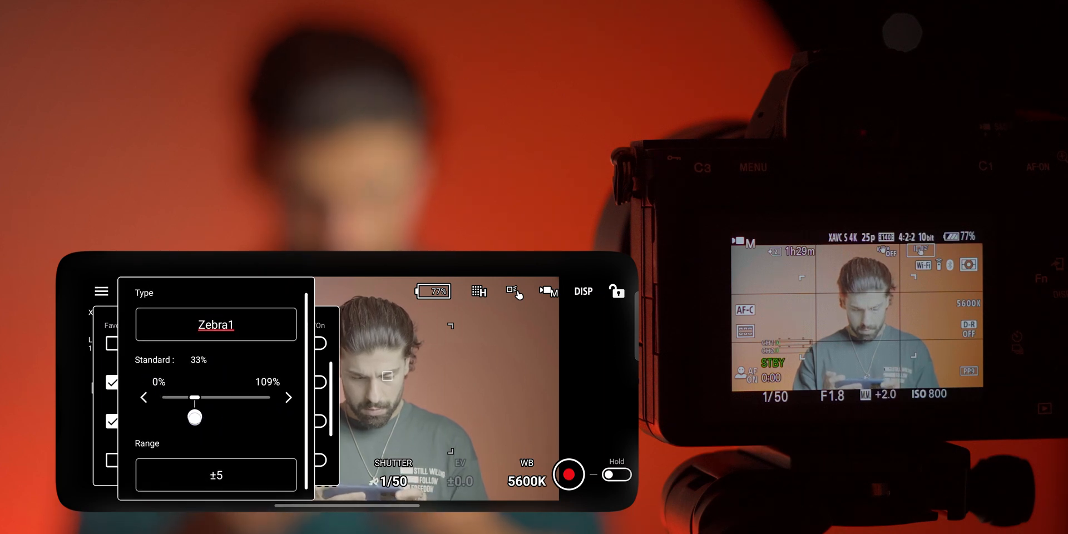
pyautogui.moveTo(194, 416); pyautogui.dragTo(256, 416)
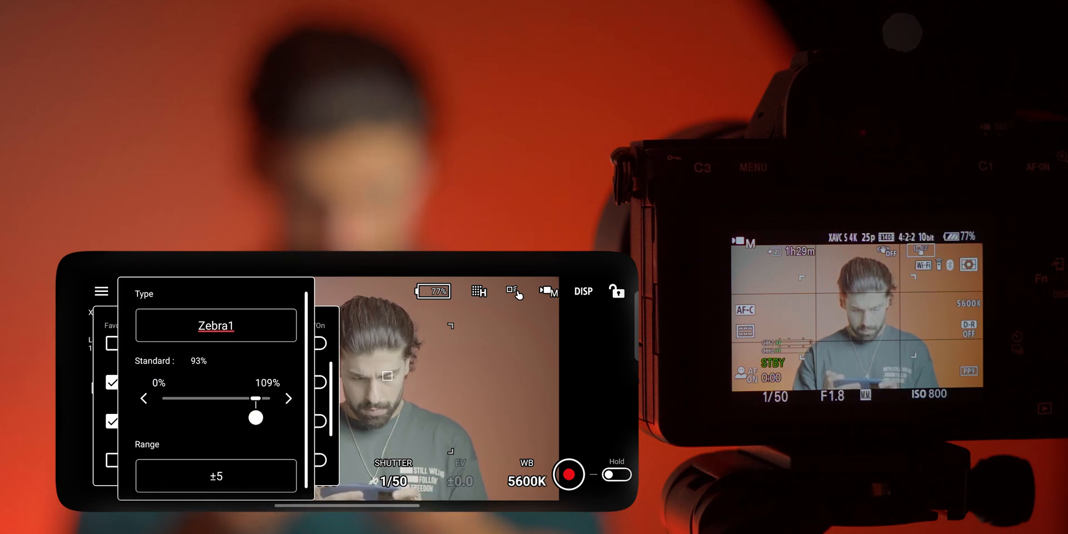
pyautogui.click(290, 399)
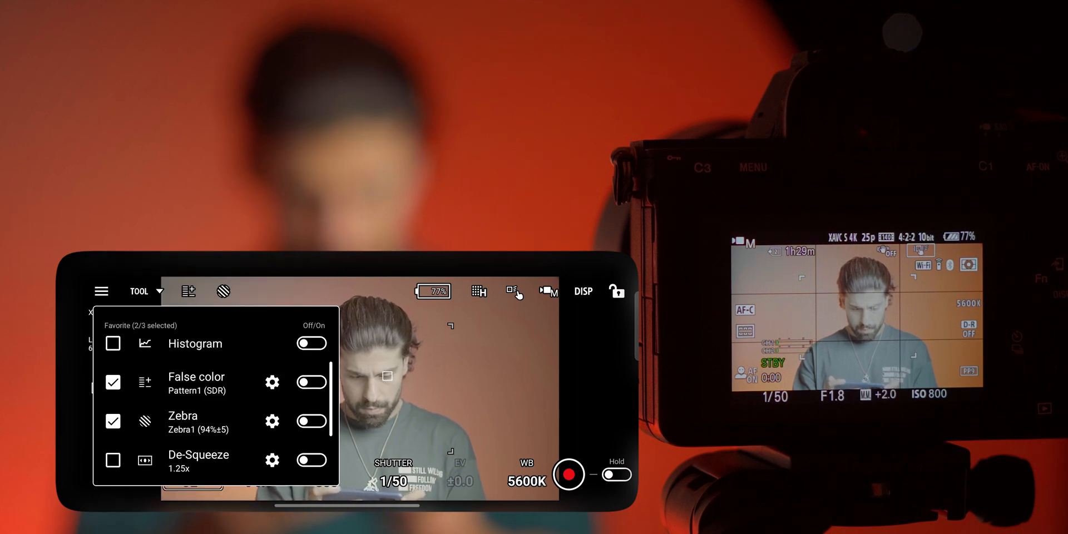
pyautogui.click(223, 291)
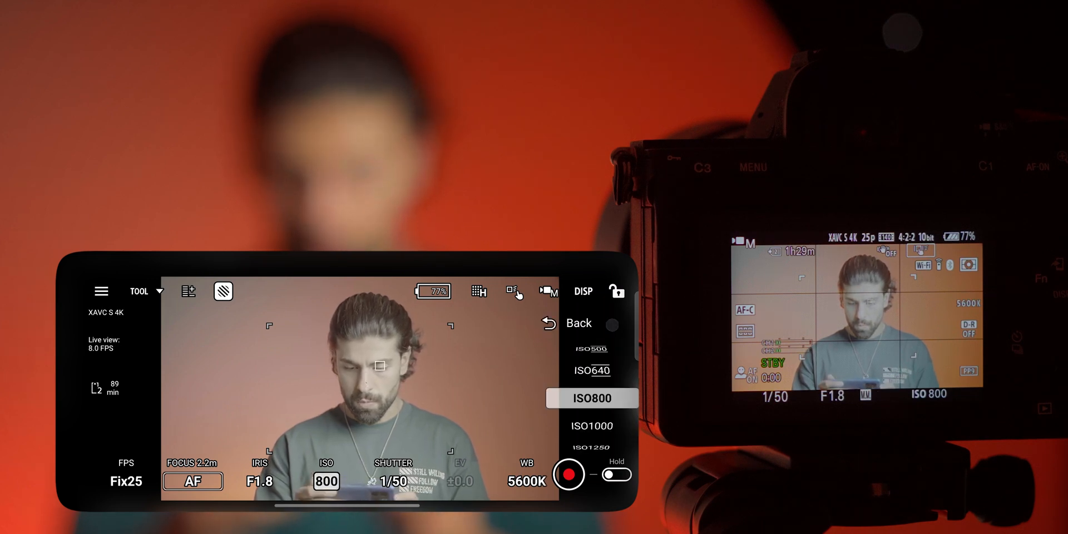
# - Set the ISO back to 800 and dismiss the ISO adjustment
pyautogui.scroll(-3)
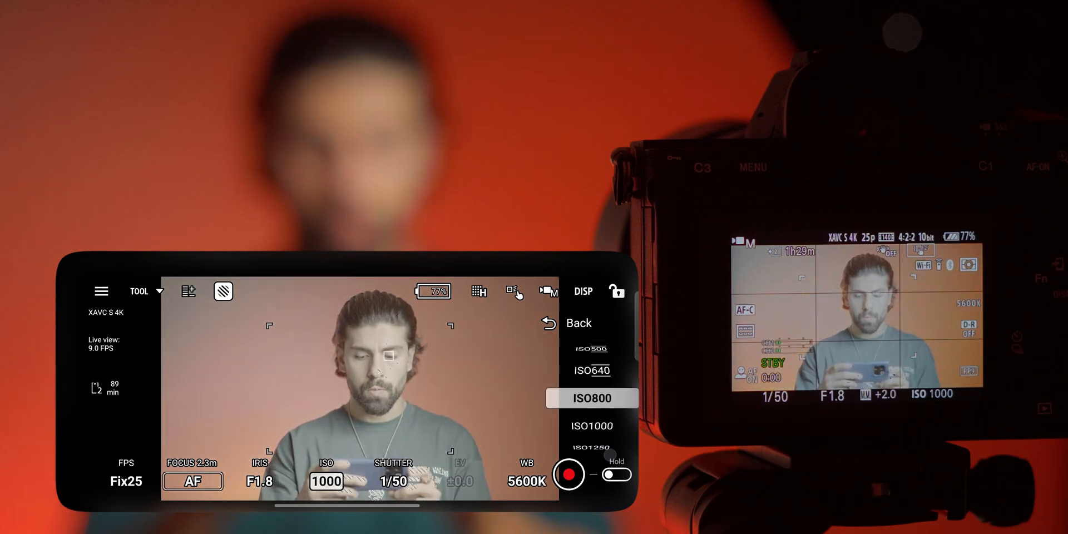
pyautogui.click(592, 398)
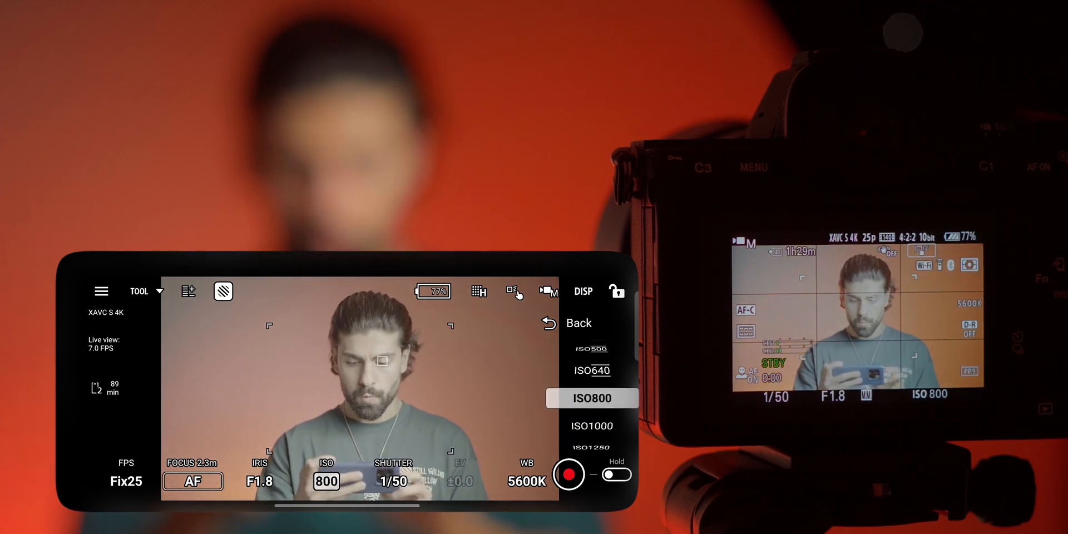
pyautogui.click(592, 398)
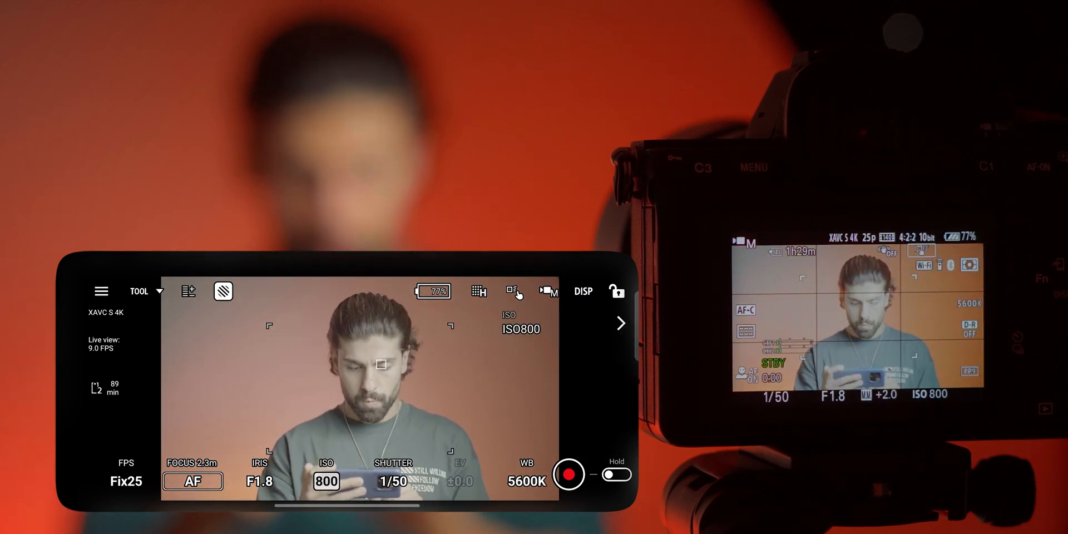
pyautogui.click(261, 482)
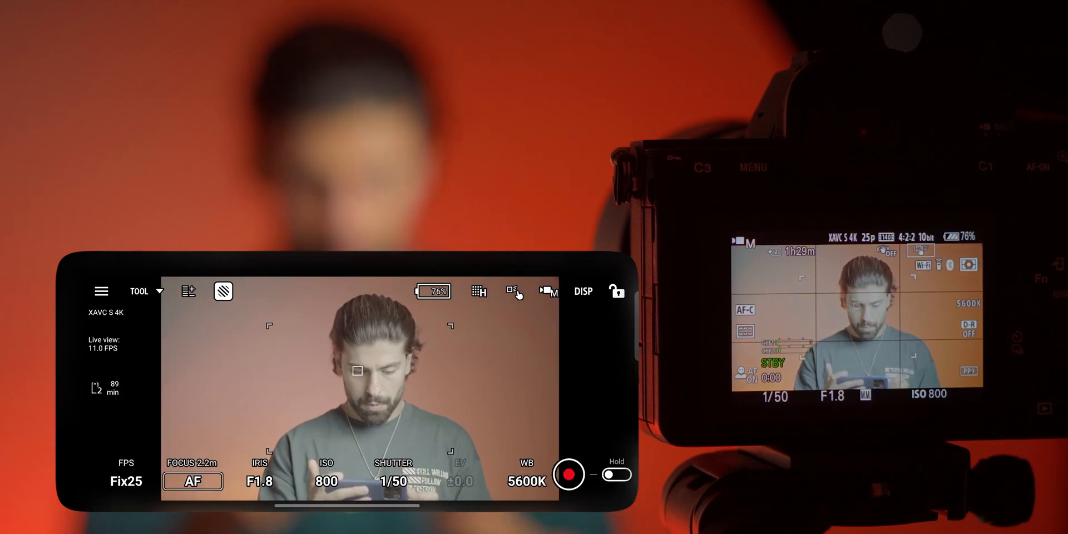
# - Set the focus area to Wide with Face/Eye AF kept on Priority
pyautogui.click(516, 291)
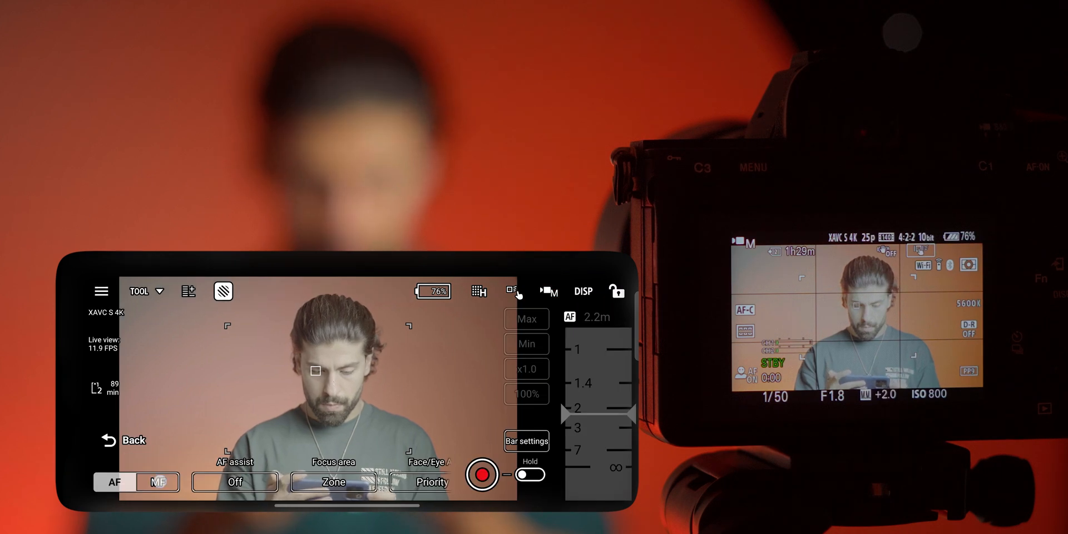
pyautogui.click(158, 481)
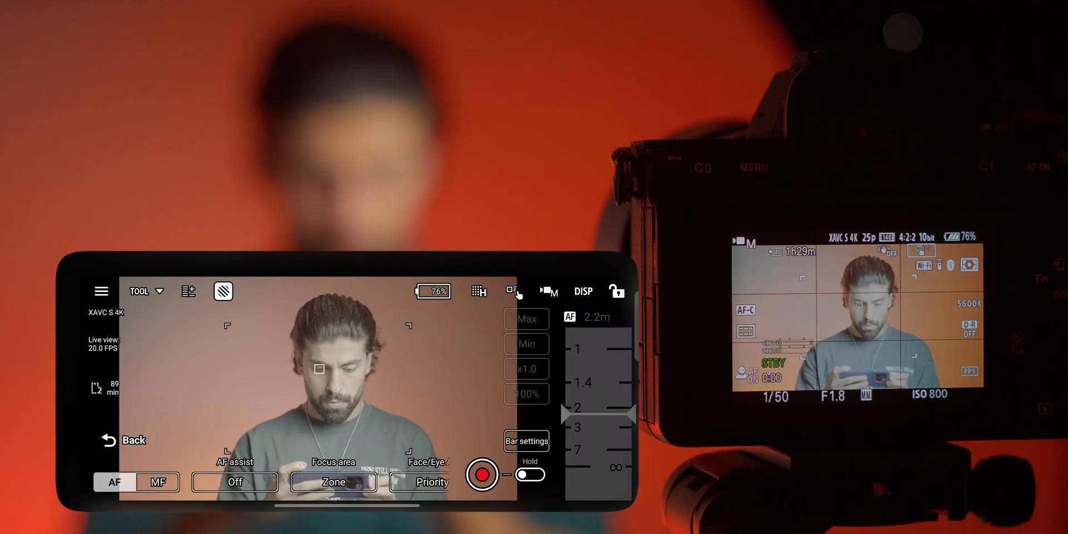
pyautogui.click(332, 482)
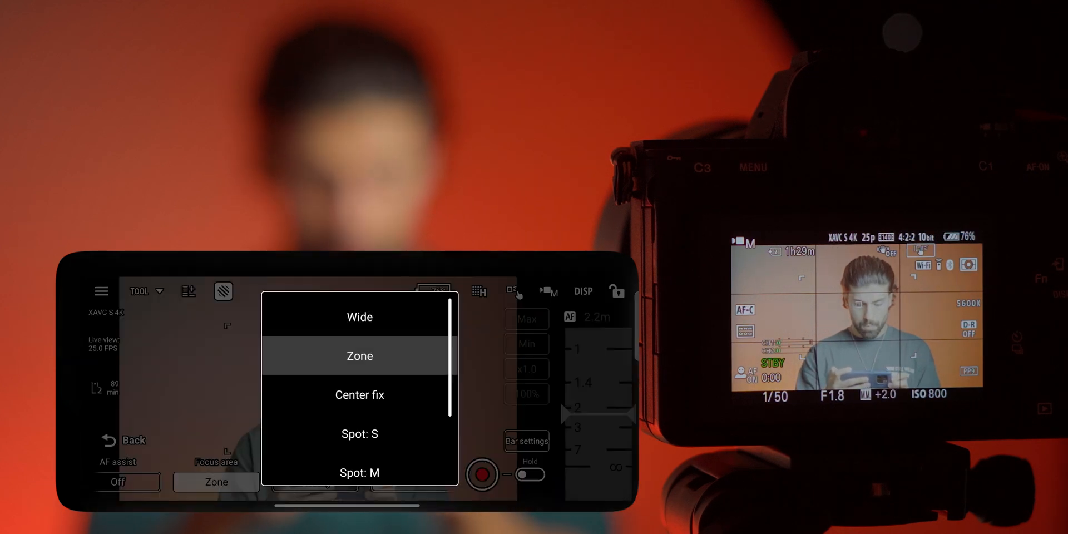
pyautogui.click(360, 316)
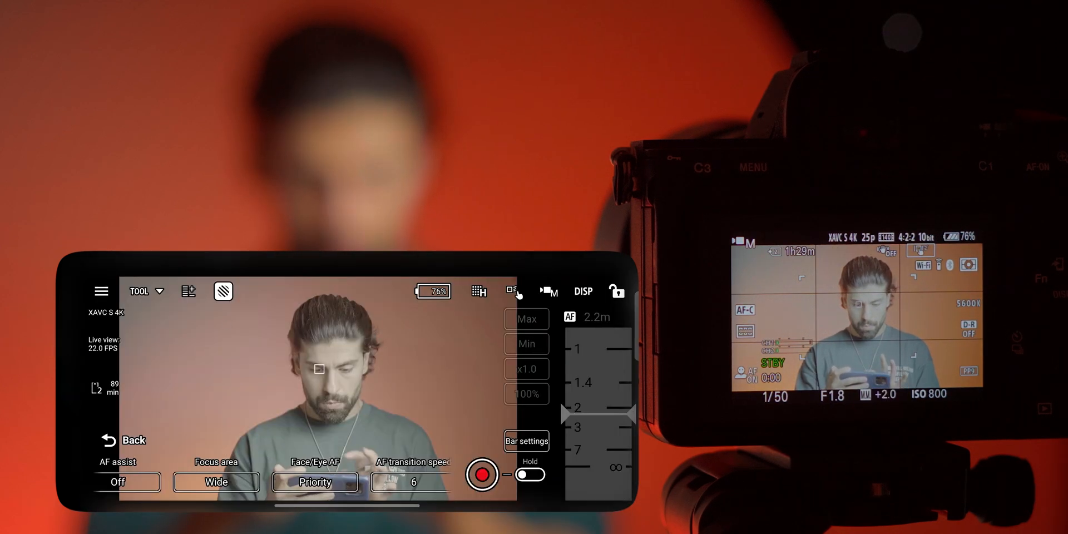
pyautogui.click(315, 482)
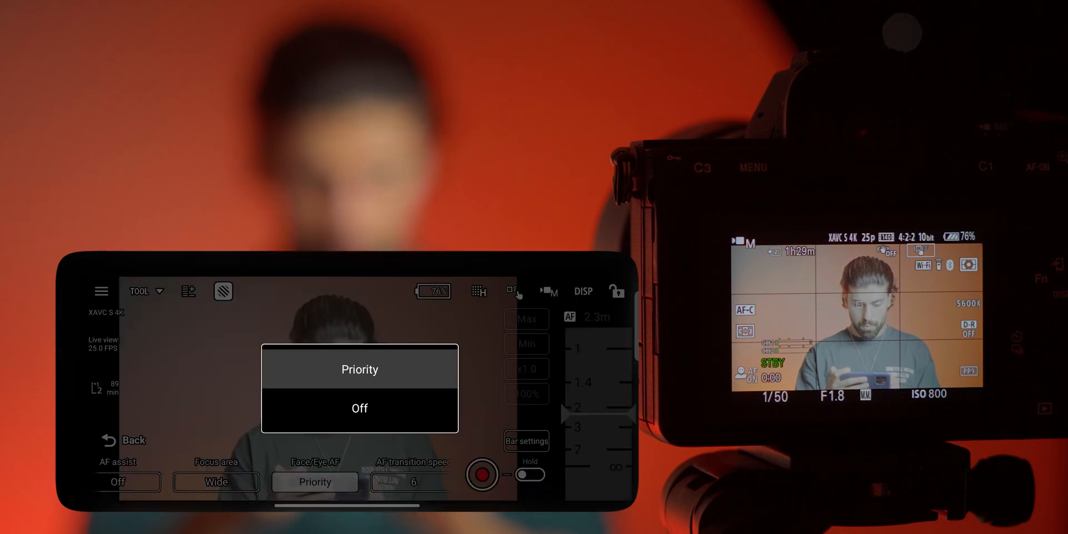
pyautogui.click(360, 369)
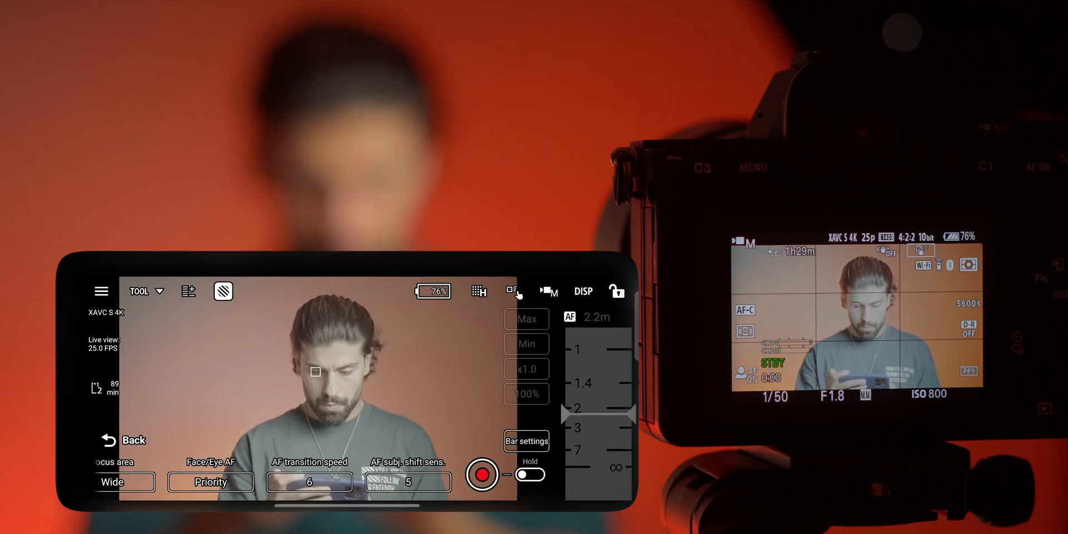
pyautogui.click(124, 441)
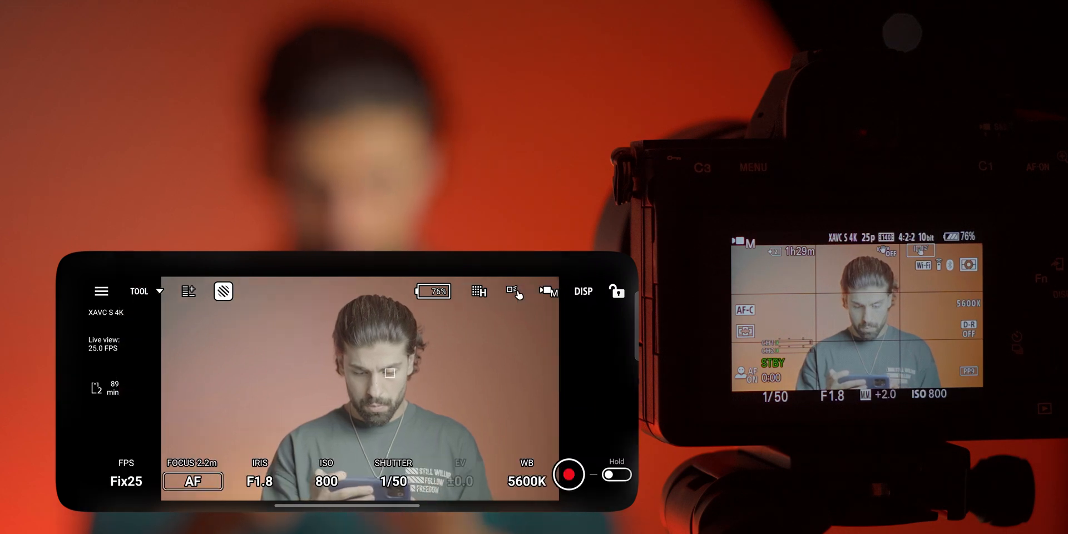
# - Review shutter 1/50 and white balance 5600K, then start tracking the subject's face
pyautogui.click(393, 480)
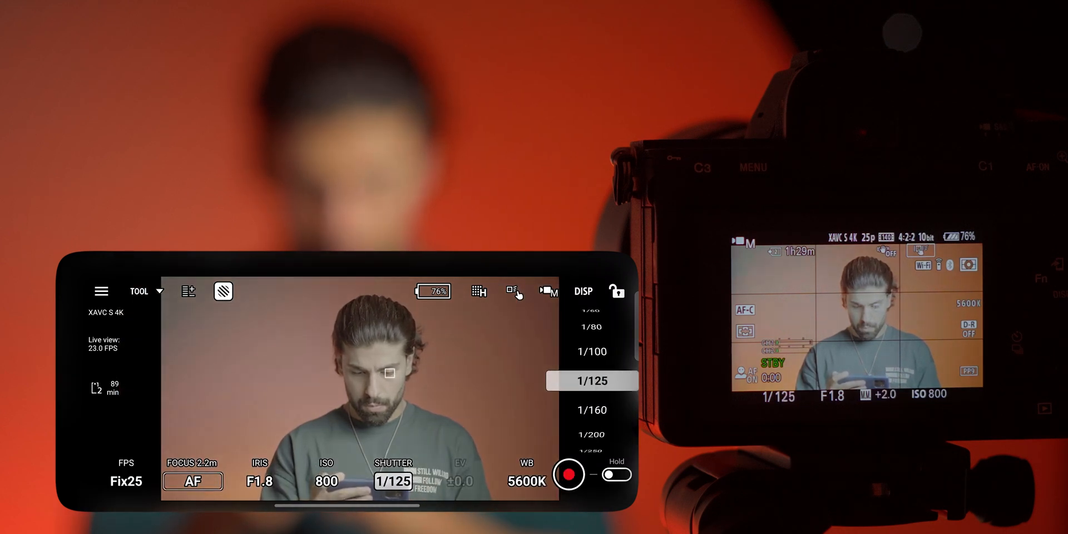
pyautogui.scroll(-3)
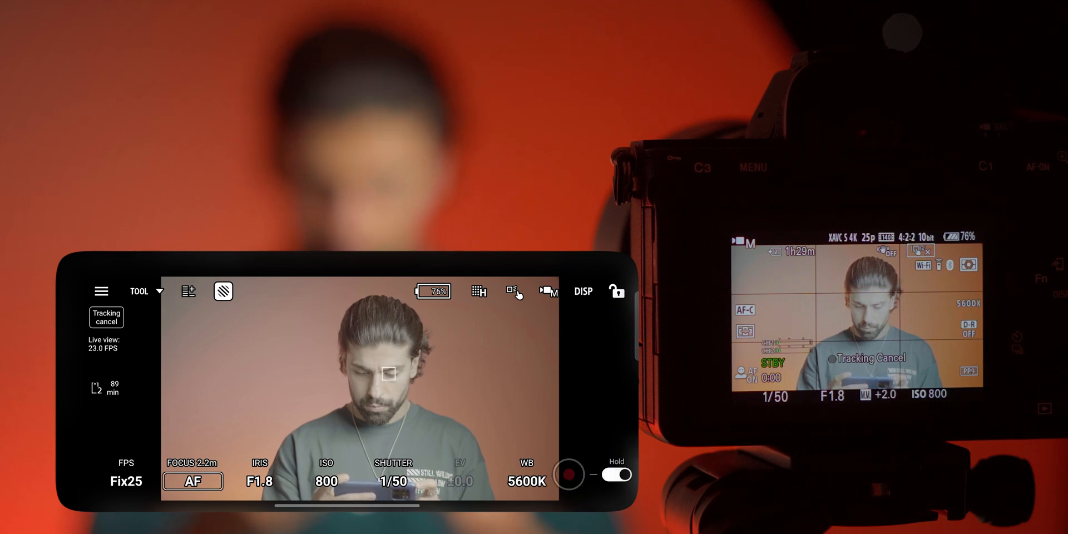
pyautogui.click(526, 480)
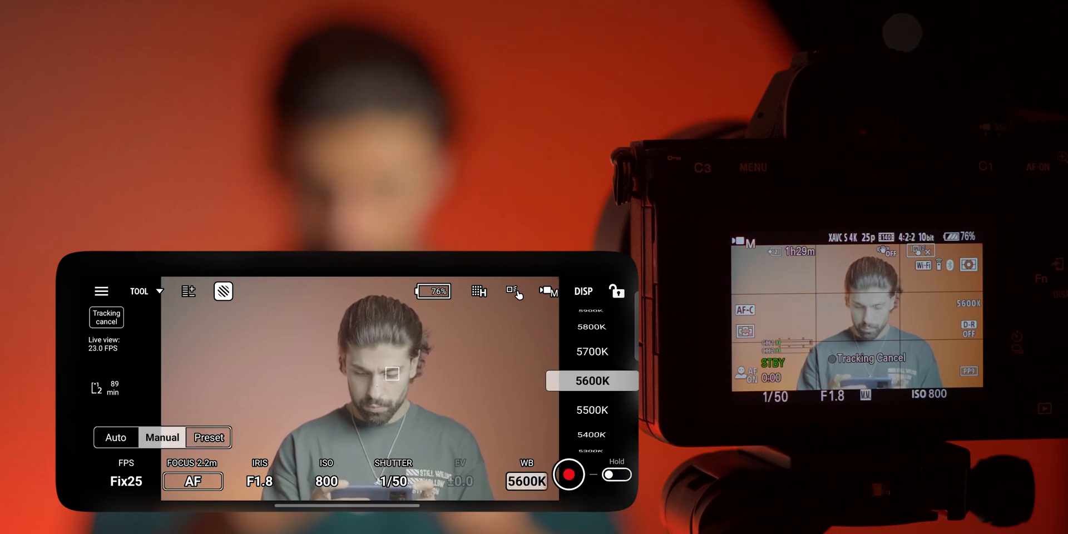
pyautogui.scroll(-3)
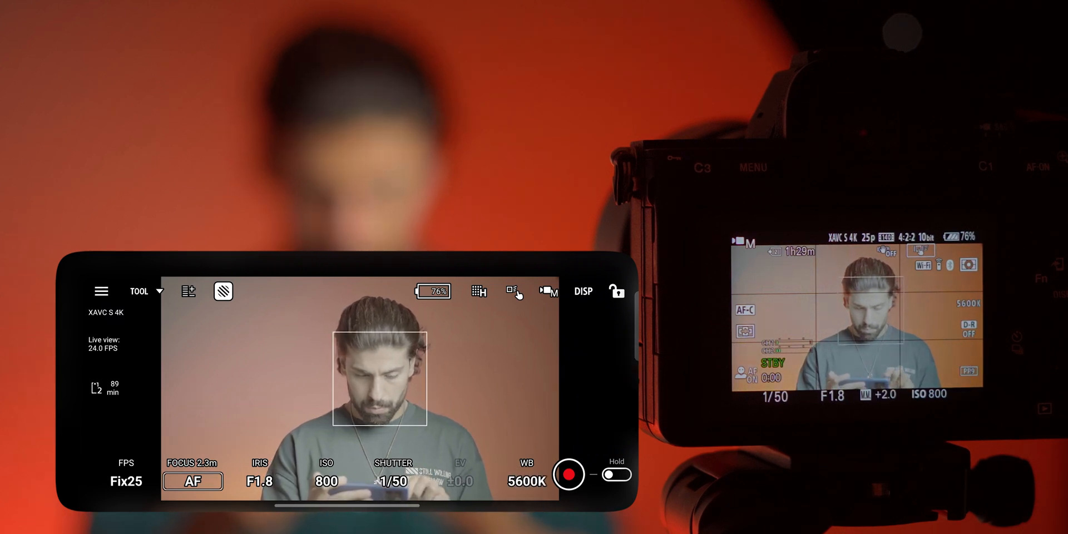
pyautogui.click(126, 474)
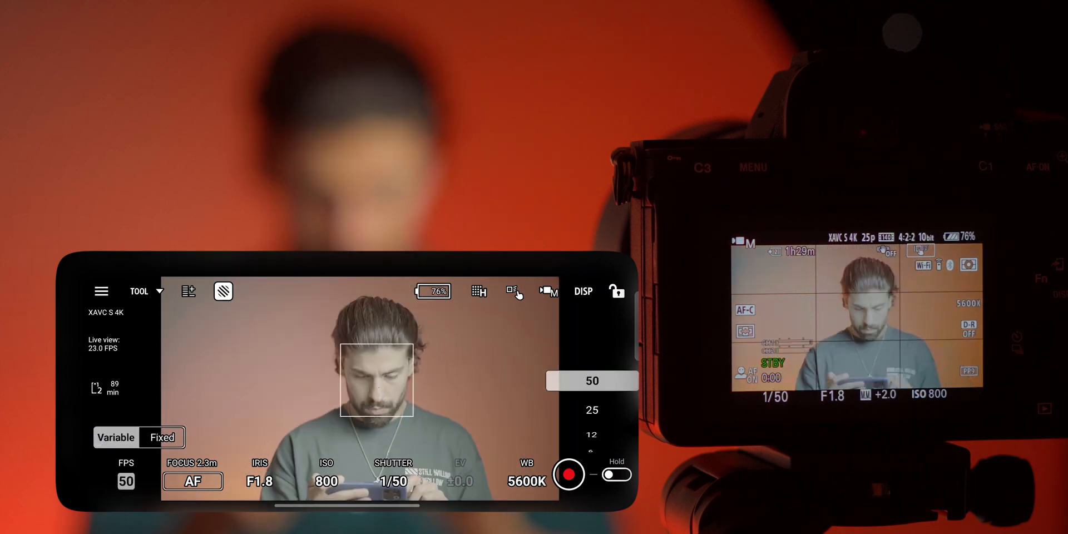
# - Return the frame rate to fixed 25 fps and start recording video on the camera
pyautogui.scroll(-3)
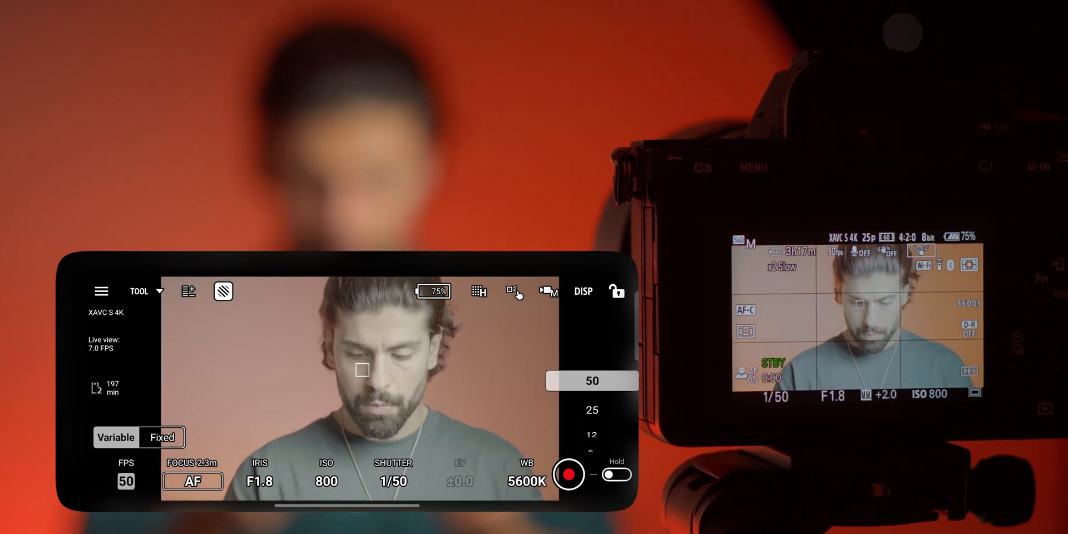
pyautogui.click(591, 410)
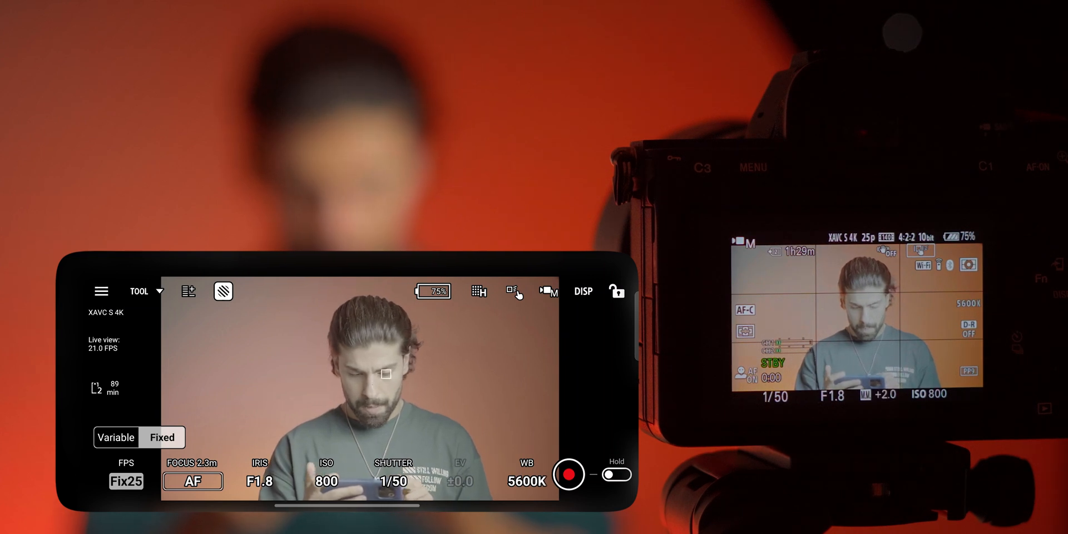
pyautogui.click(192, 482)
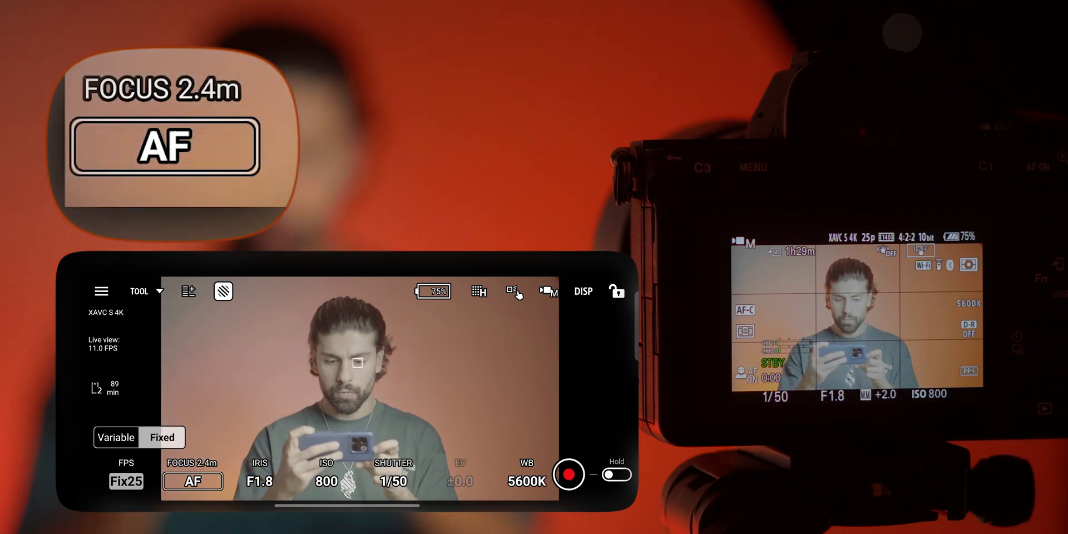
pyautogui.click(570, 474)
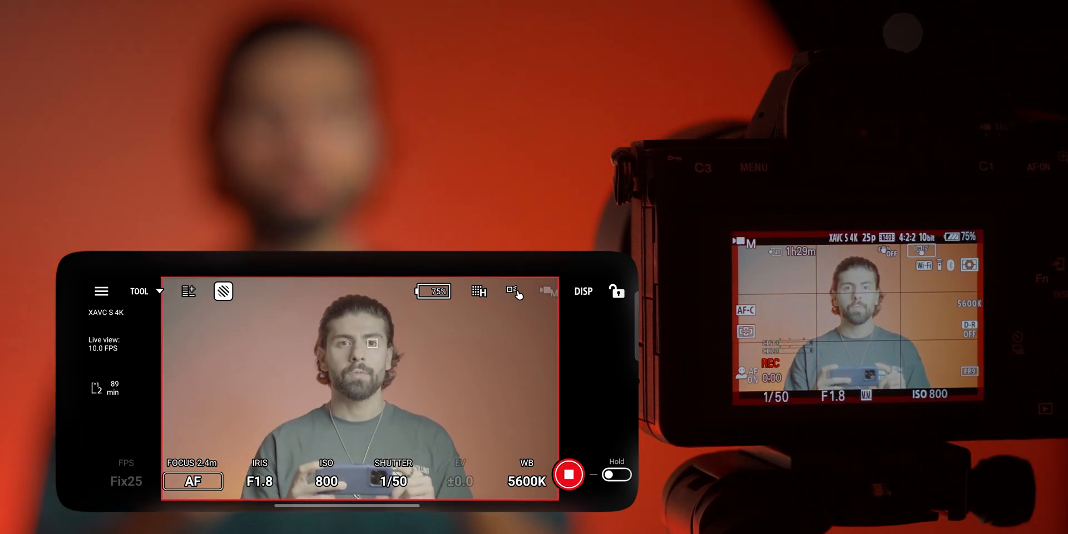